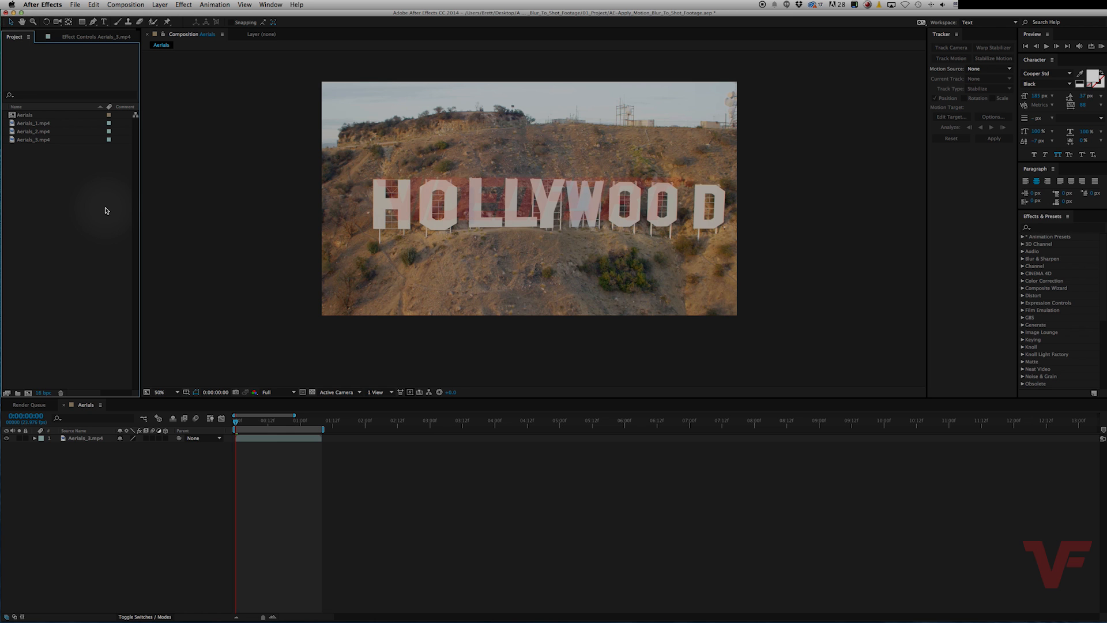
Step: Preview the aerial Hollywood sign clip by playing it back and stopping
click(316, 428)
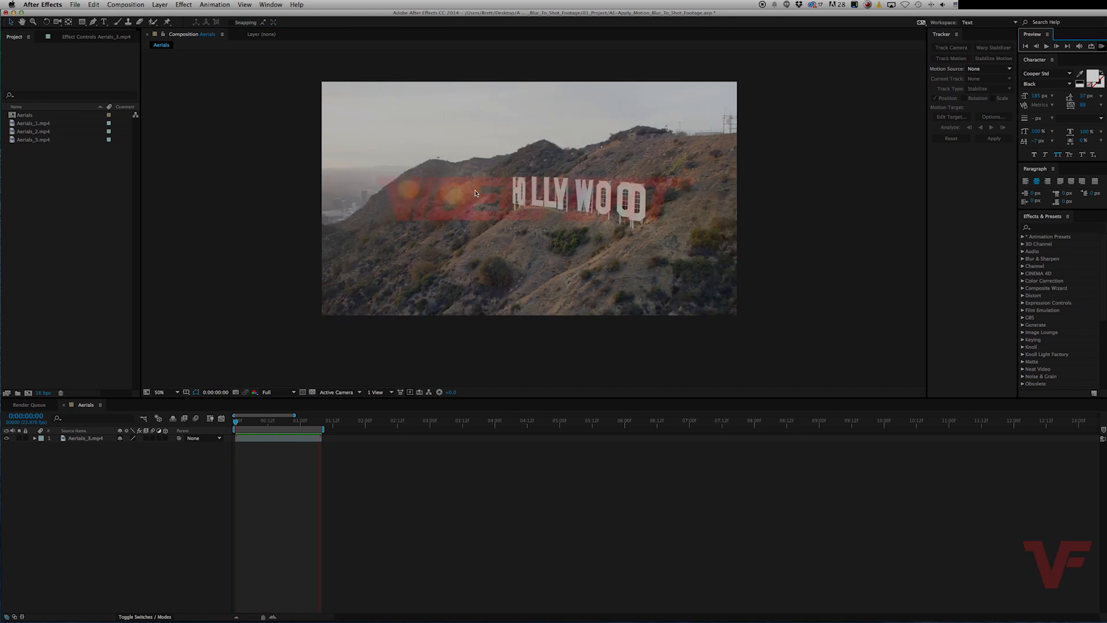
click(274, 415)
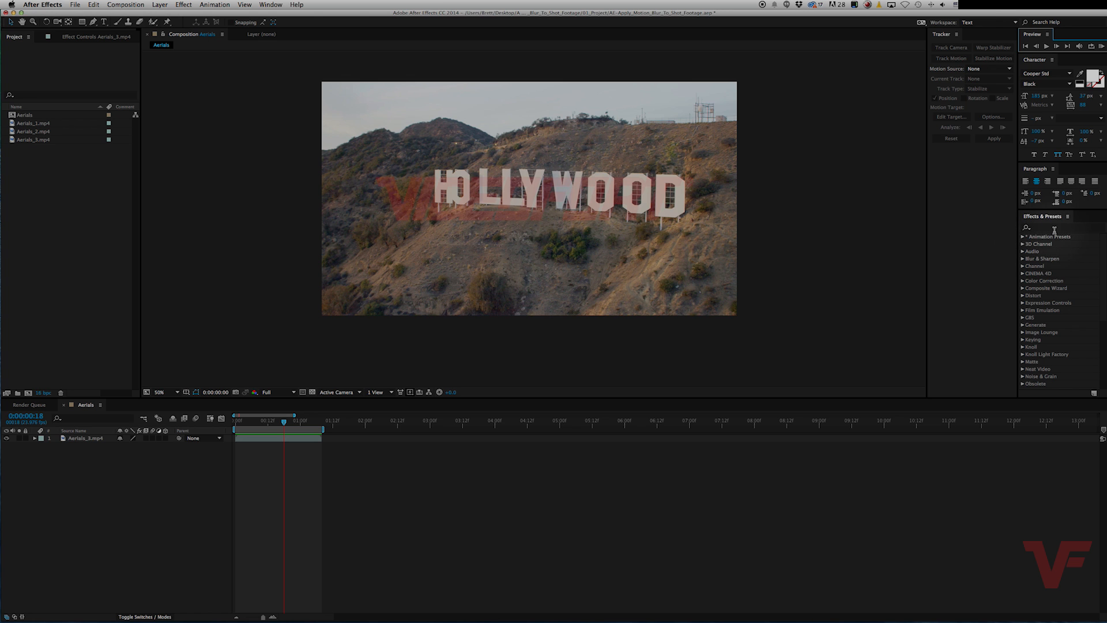
Step: Filter the Effects & Presets list with 'pi' to find Pixel Motion Blur
click(1052, 227)
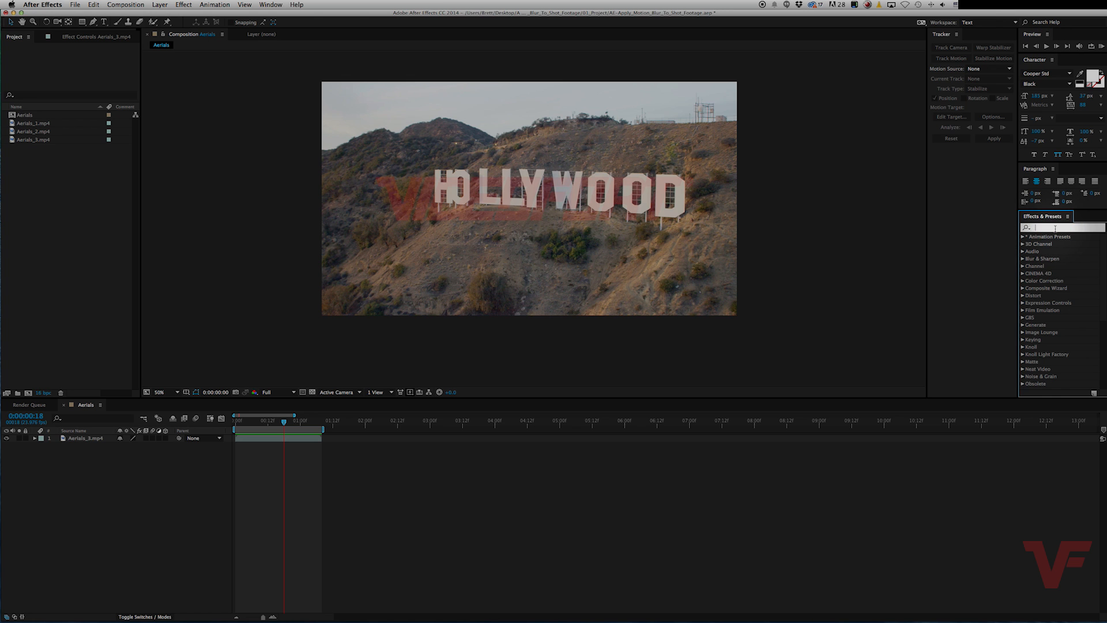
text(pixel)
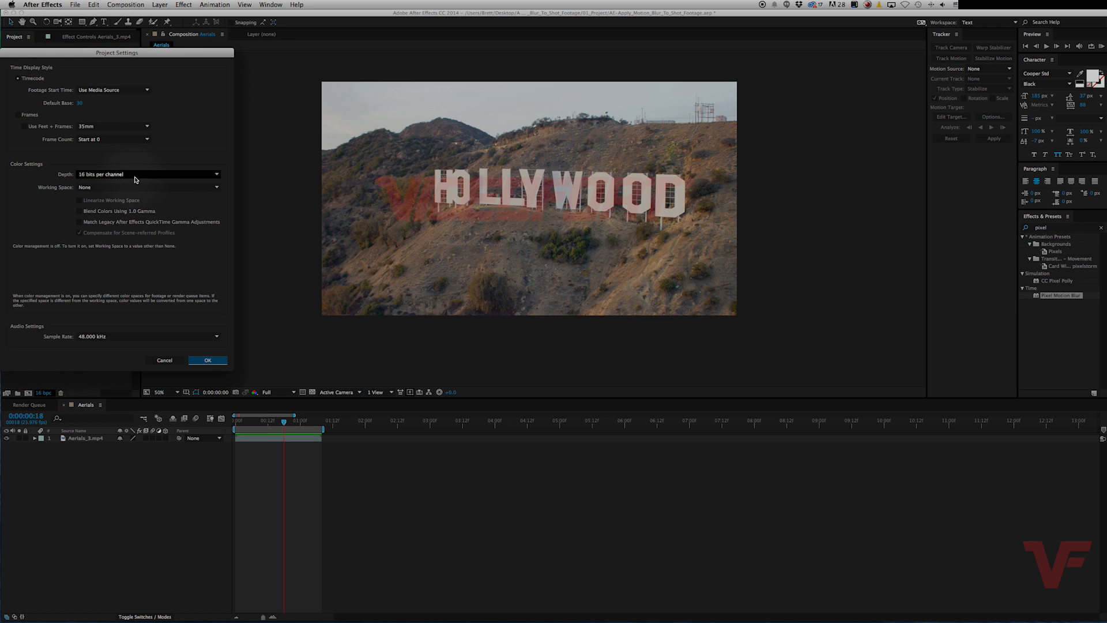
Step: Change the project colour depth to 32 bits per channel (float) and confirm
click(148, 174)
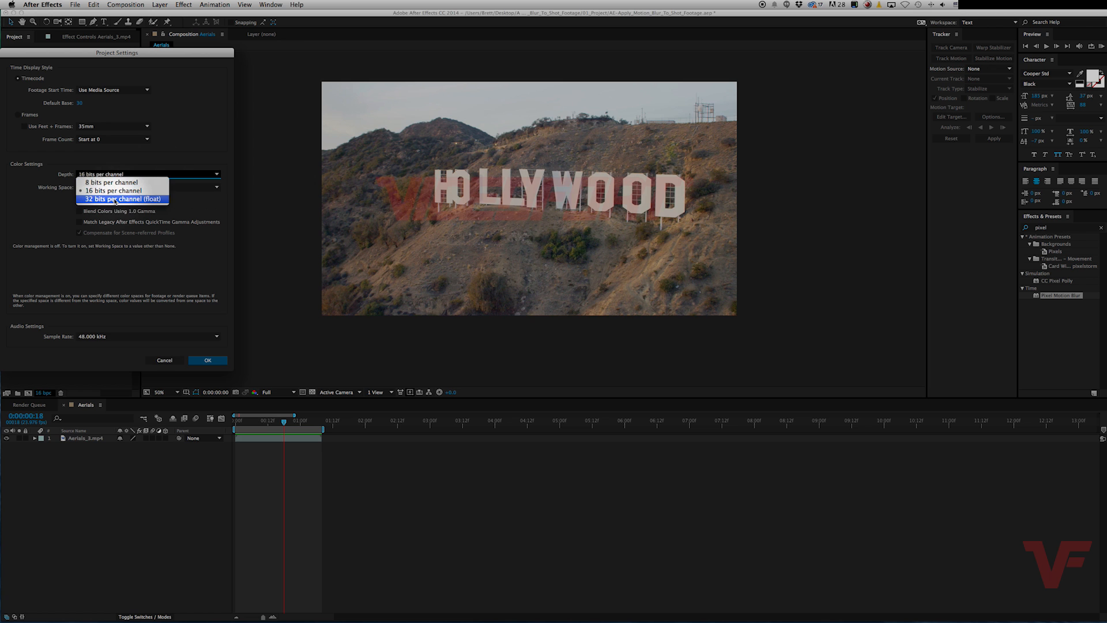
click(123, 199)
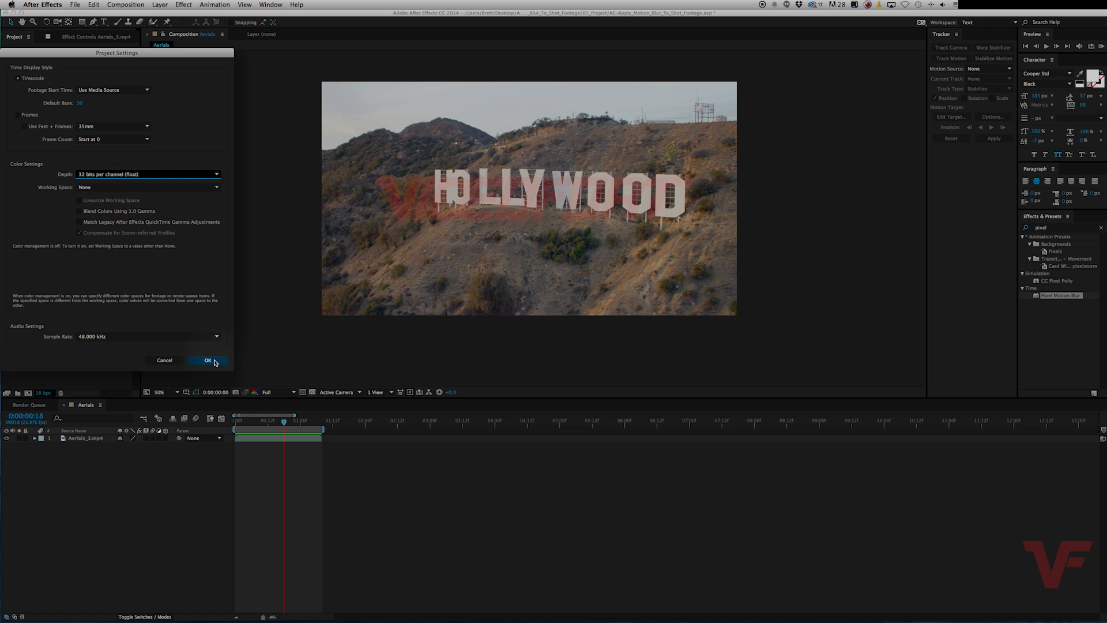
click(205, 360)
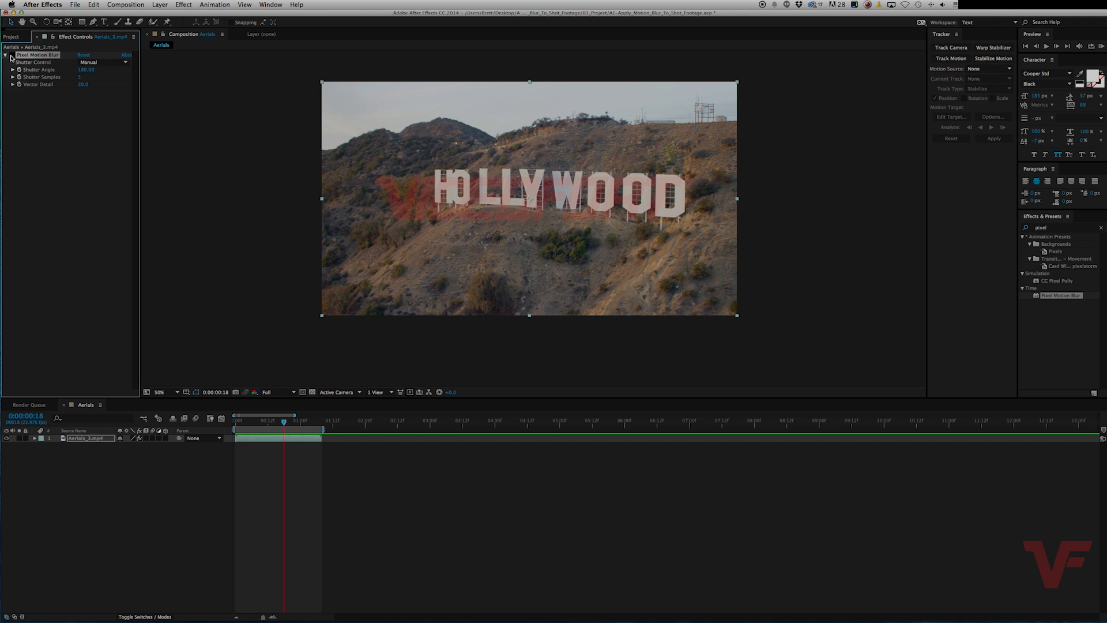
Step: Expand the Pixel Motion Blur effect on Aerials_3.mp4 to show its settings
click(1090, 46)
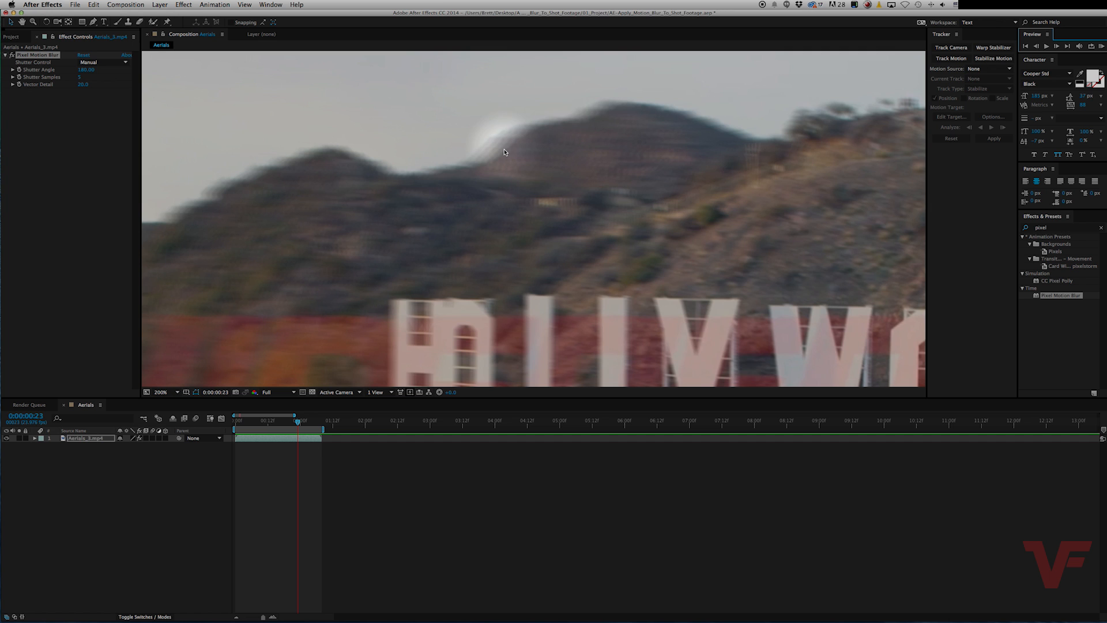
mouse_move(512, 147)
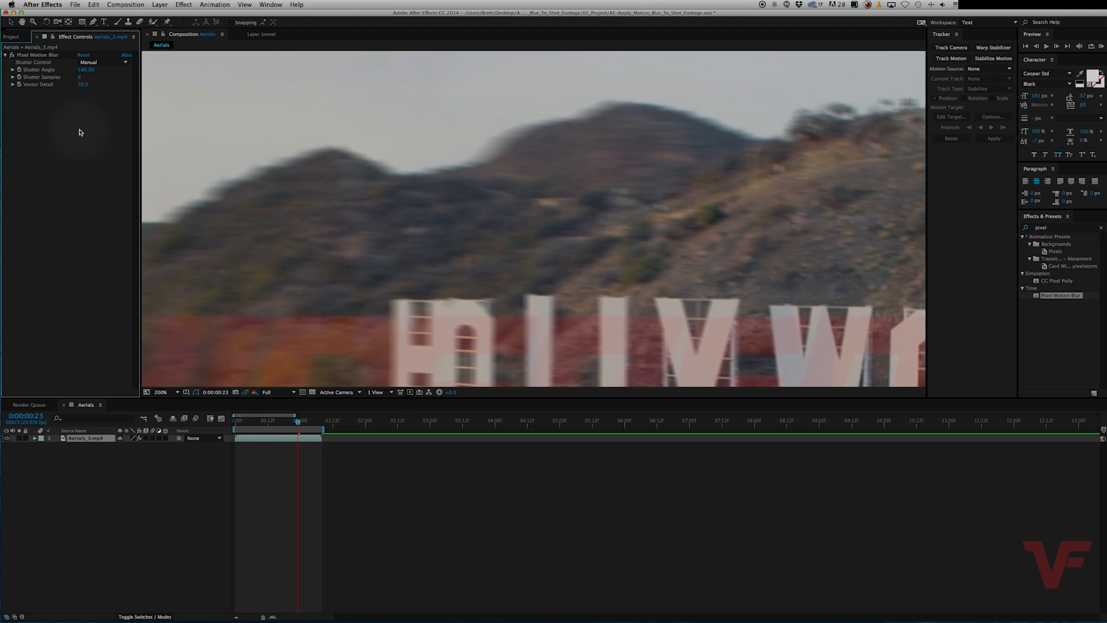
mouse_move(533, 232)
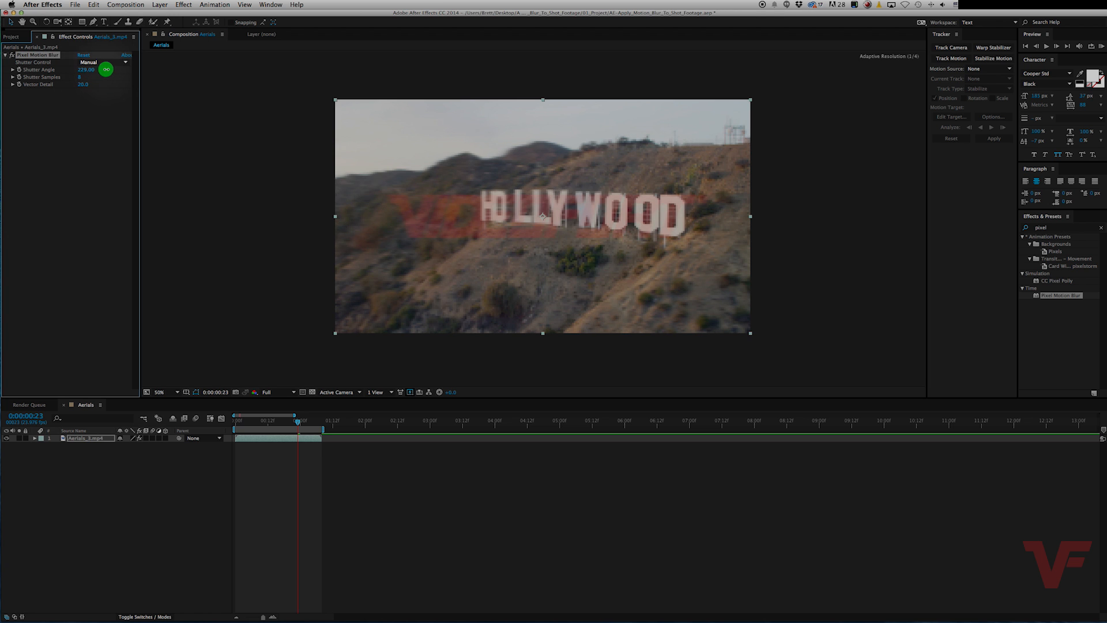
drag(106, 69, 213, 70)
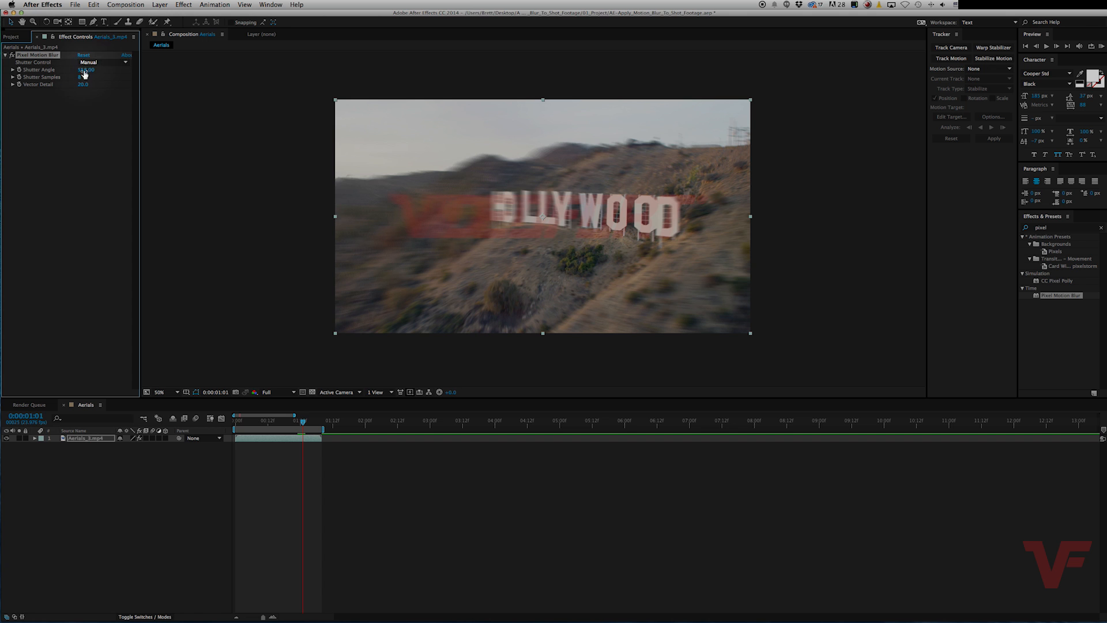
click(88, 69)
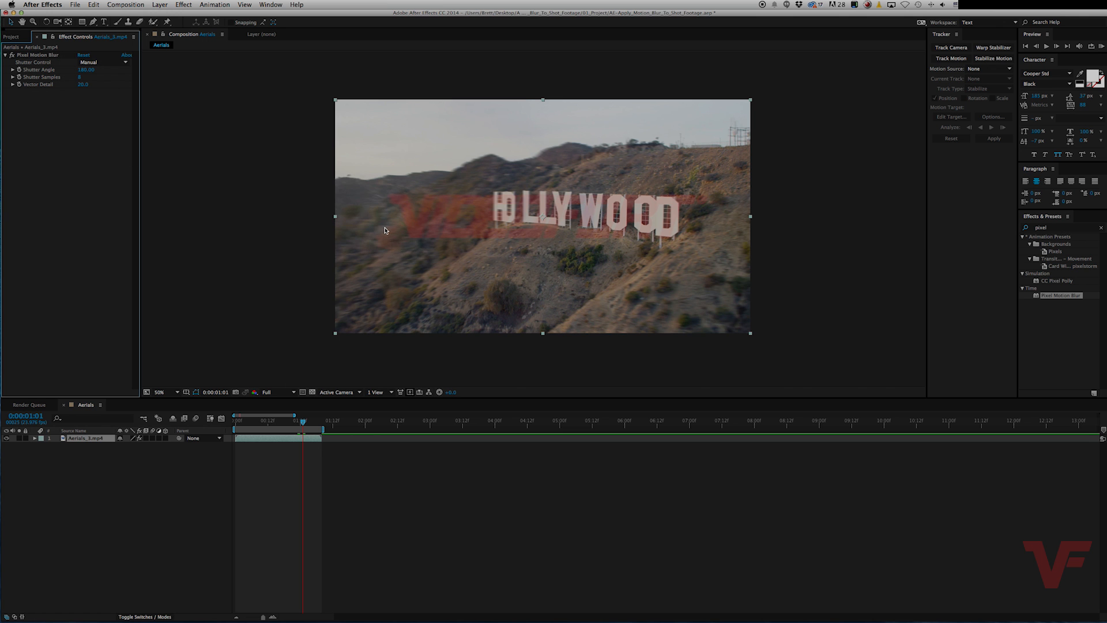
click(167, 392)
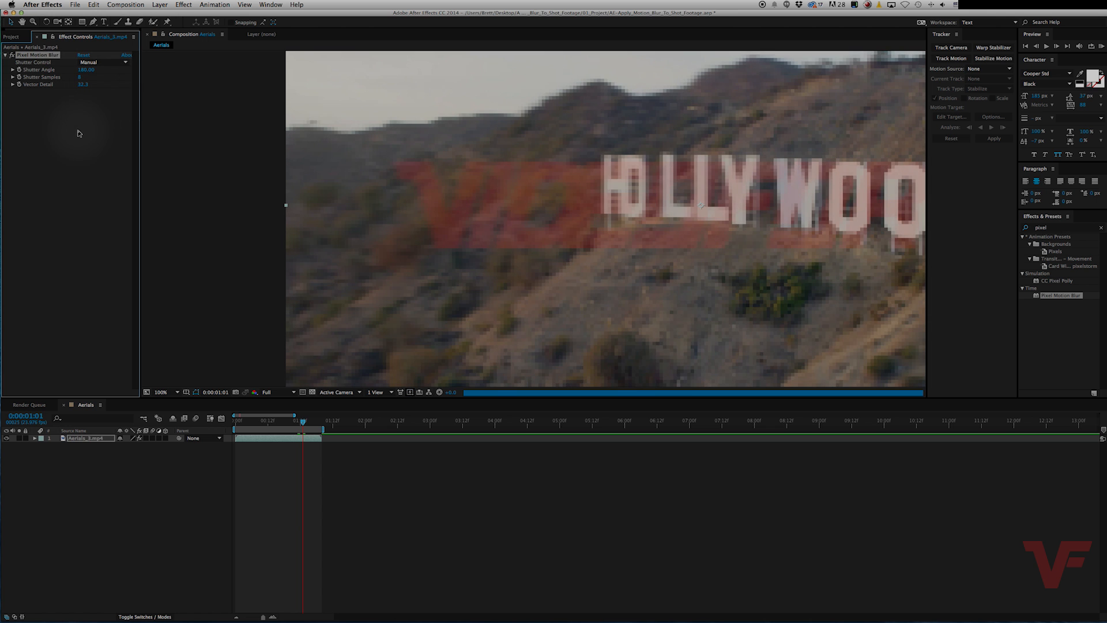
mouse_move(420, 231)
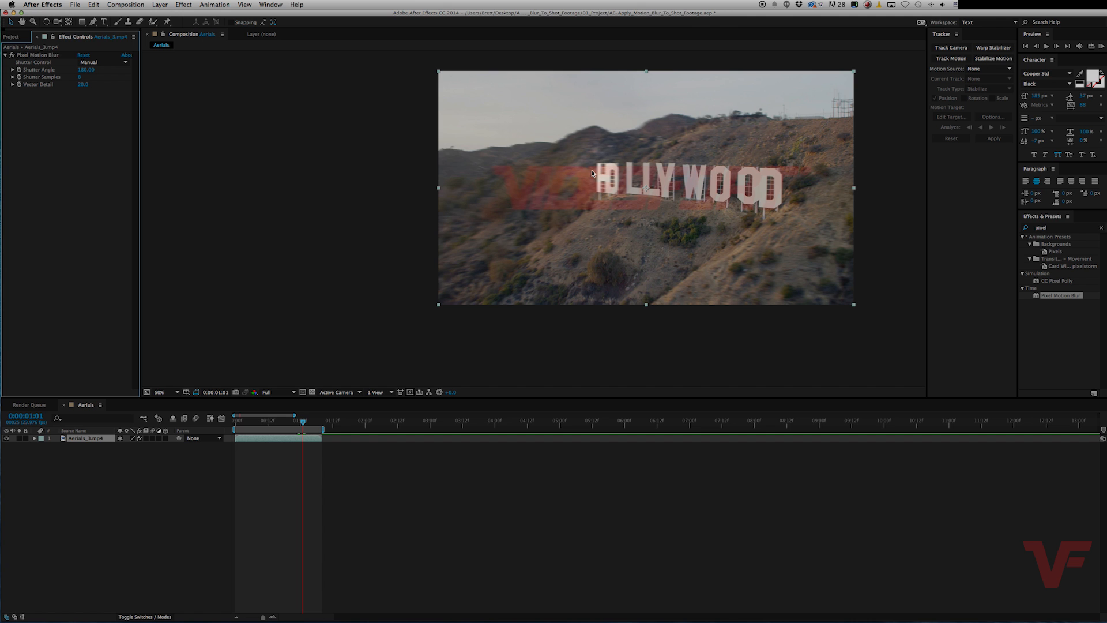
mouse_move(560, 150)
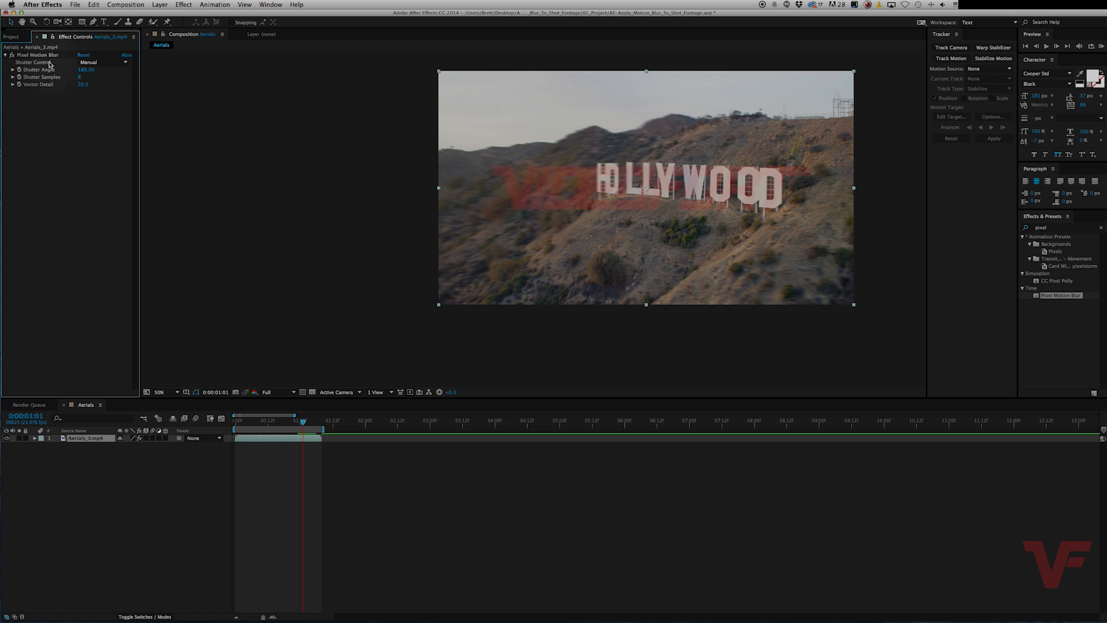
mouse_move(544, 158)
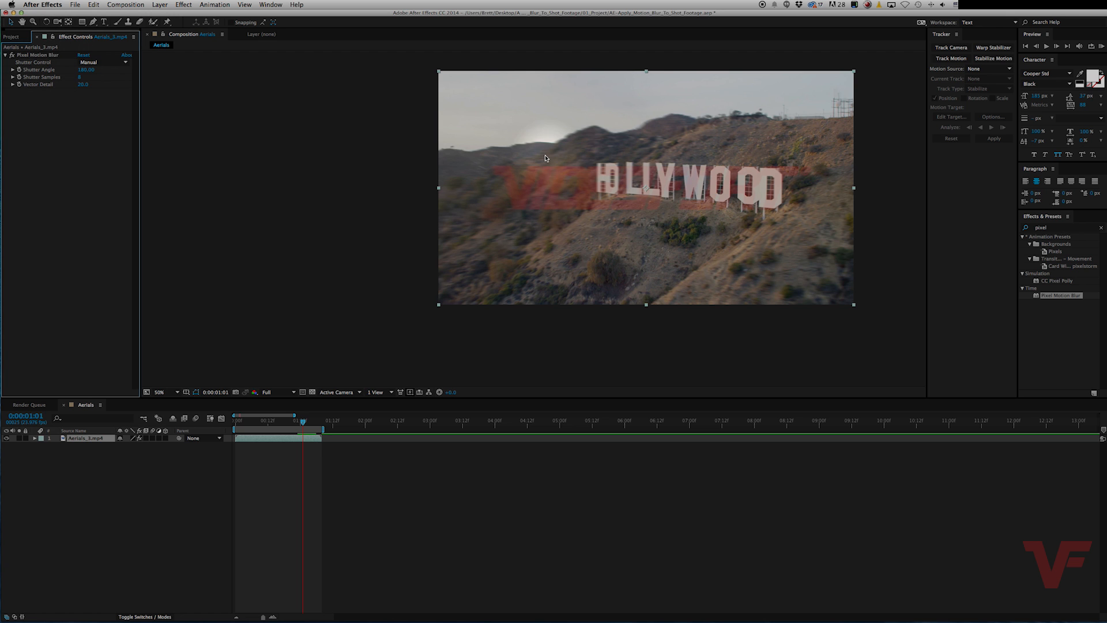
mouse_move(542, 175)
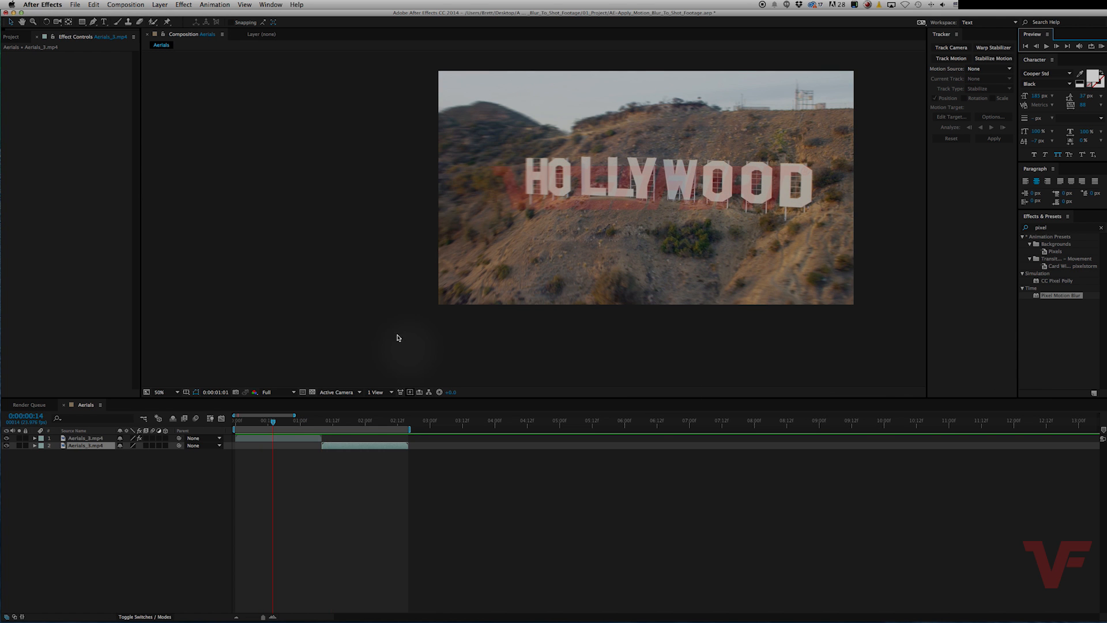
mouse_move(266, 463)
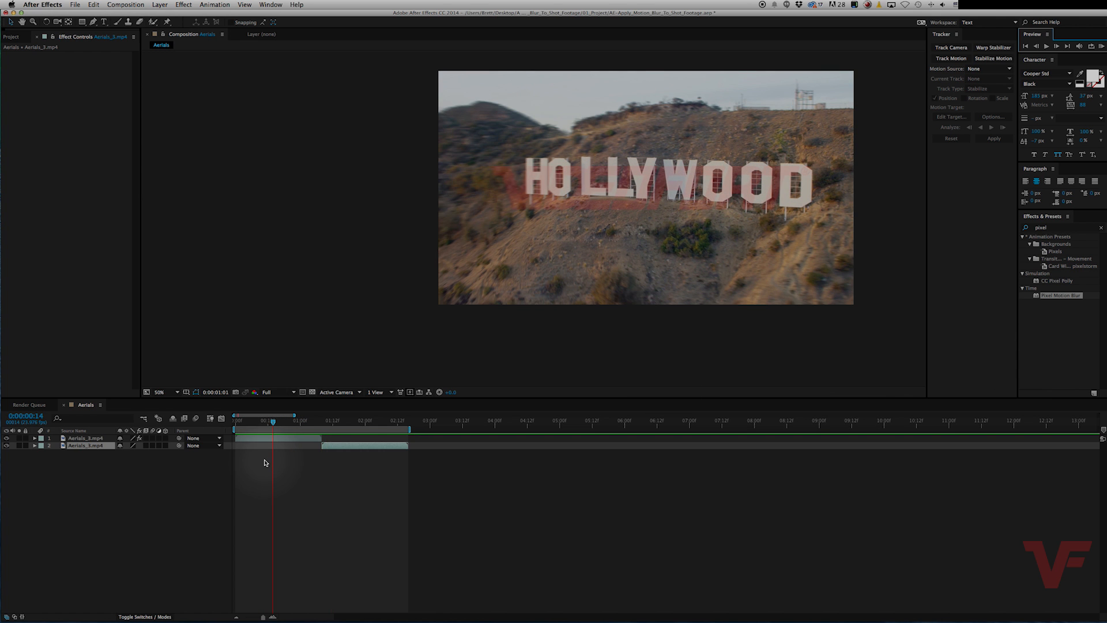